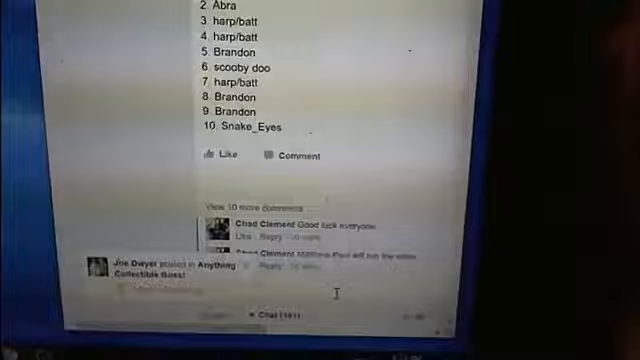
scroll("down", 3)
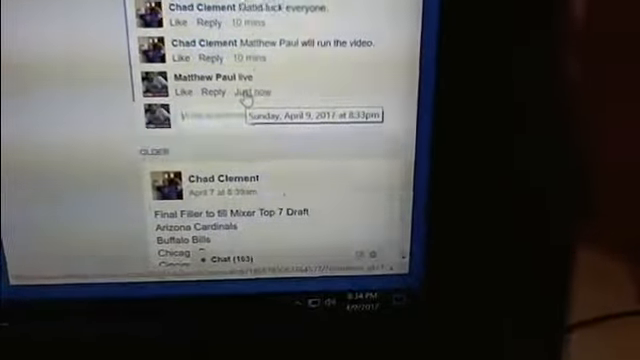
scroll("up", 3)
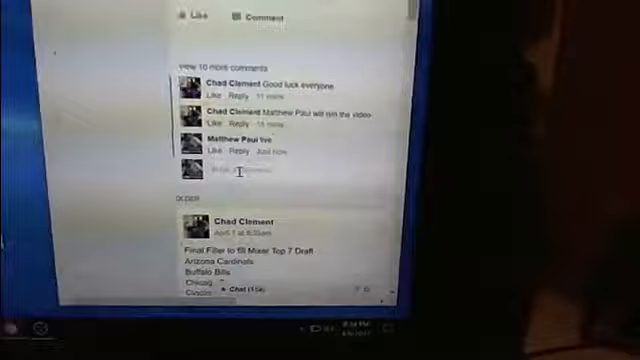